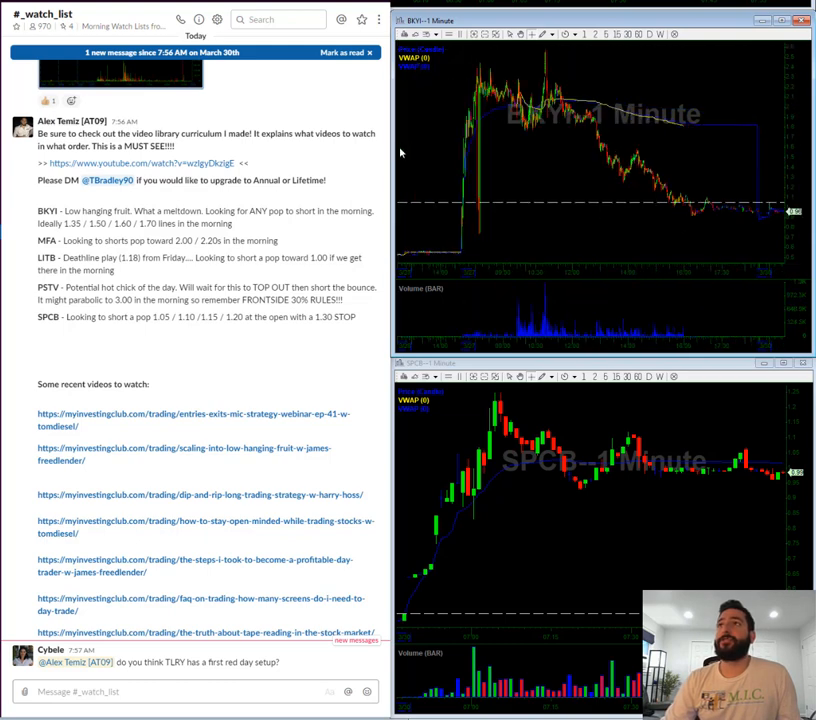
{"action": "mouse_move", "coordinate": [598, 130]}
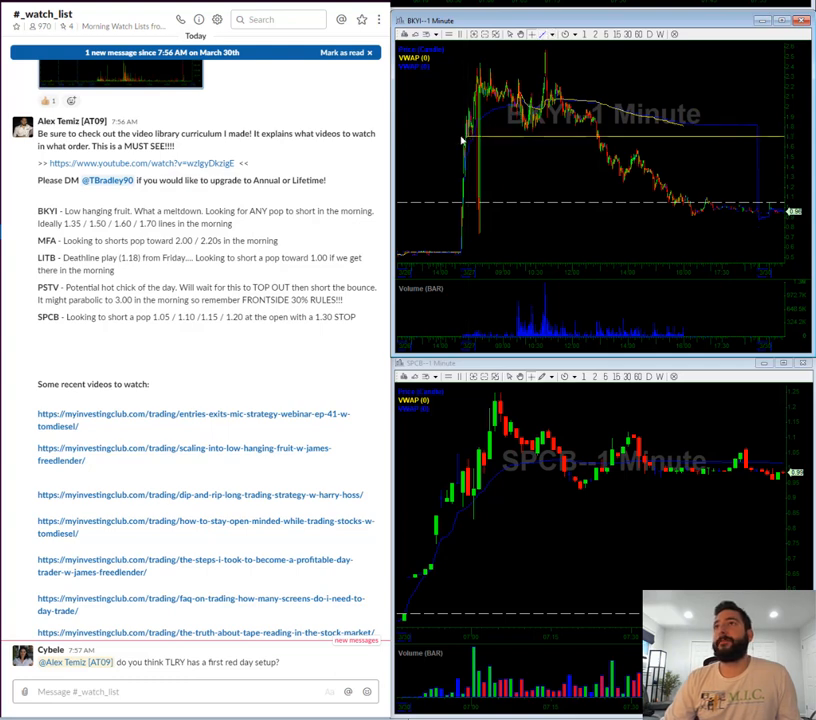
{"action": "mouse_move", "coordinate": [755, 228]}
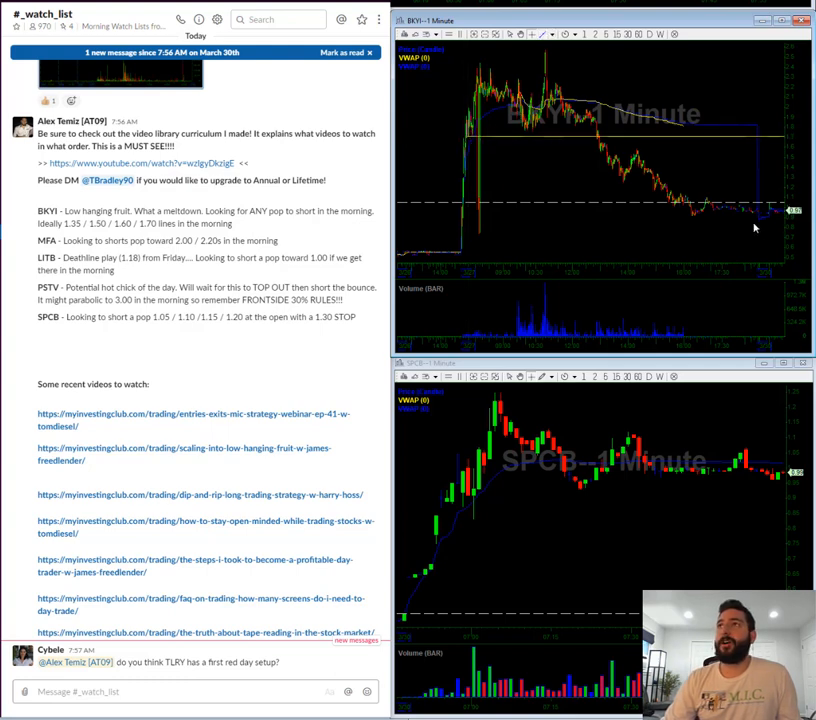
{"action": "mouse_move", "coordinate": [658, 232]}
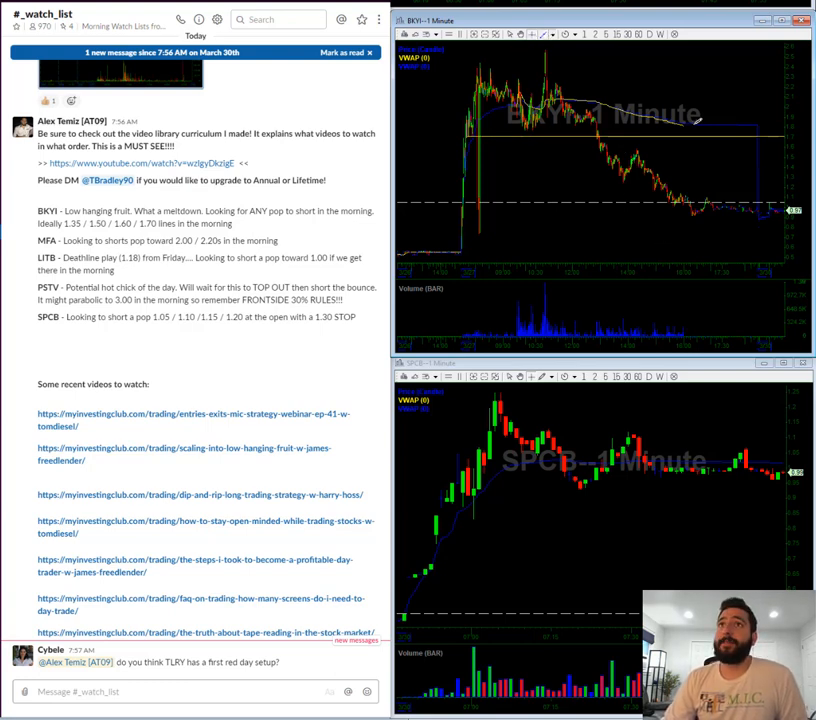
{"action": "mouse_move", "coordinate": [666, 190]}
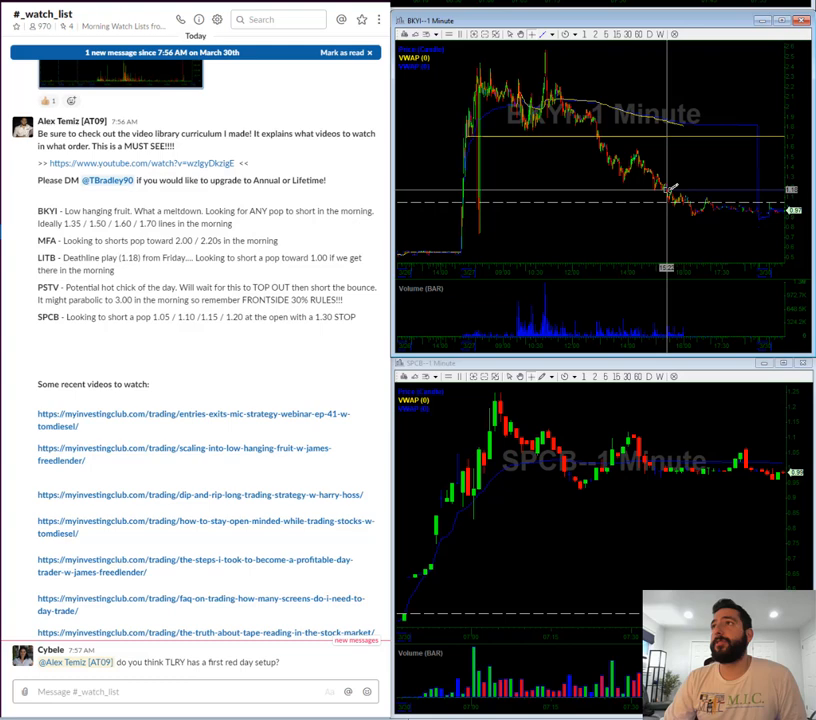
{"action": "mouse_move", "coordinate": [657, 183]}
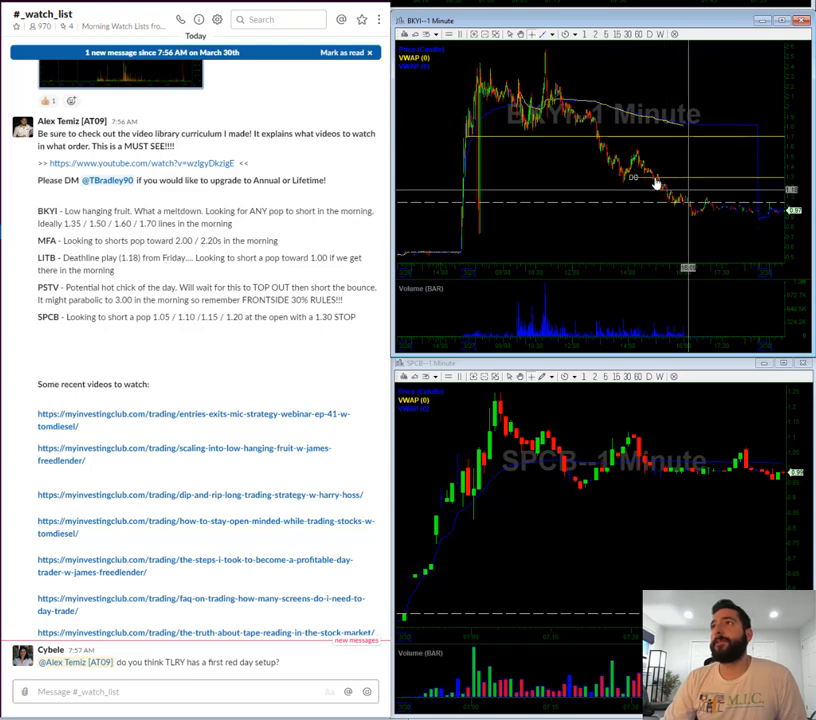
{"action": "mouse_move", "coordinate": [585, 93]}
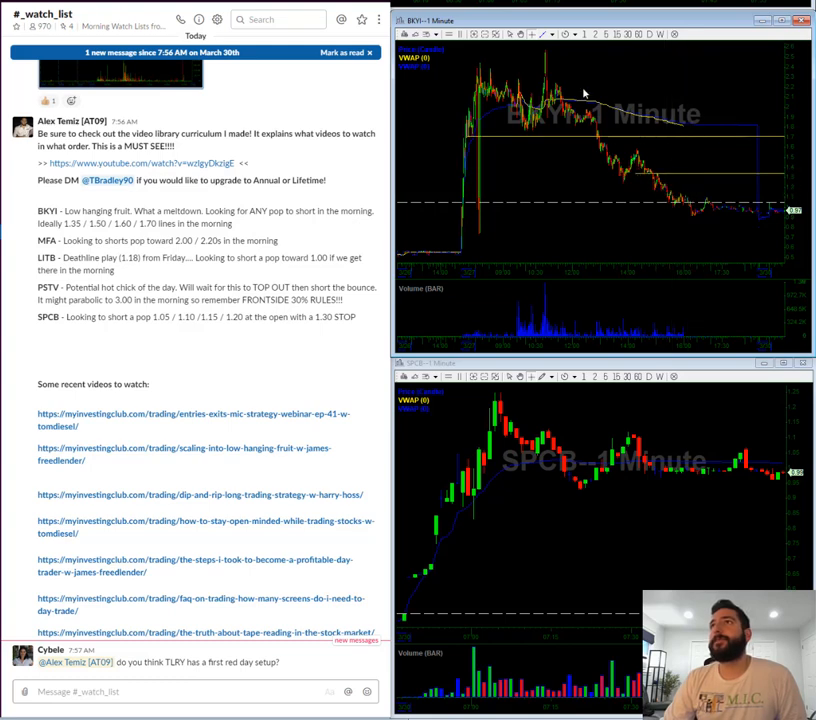
{"action": "mouse_move", "coordinate": [625, 160]}
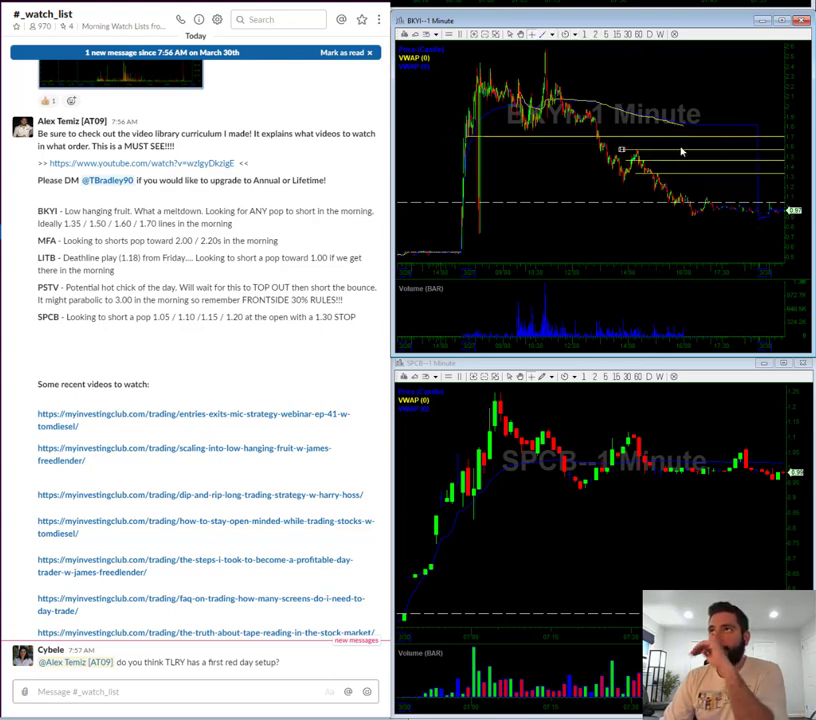
{"action": "mouse_move", "coordinate": [733, 180]}
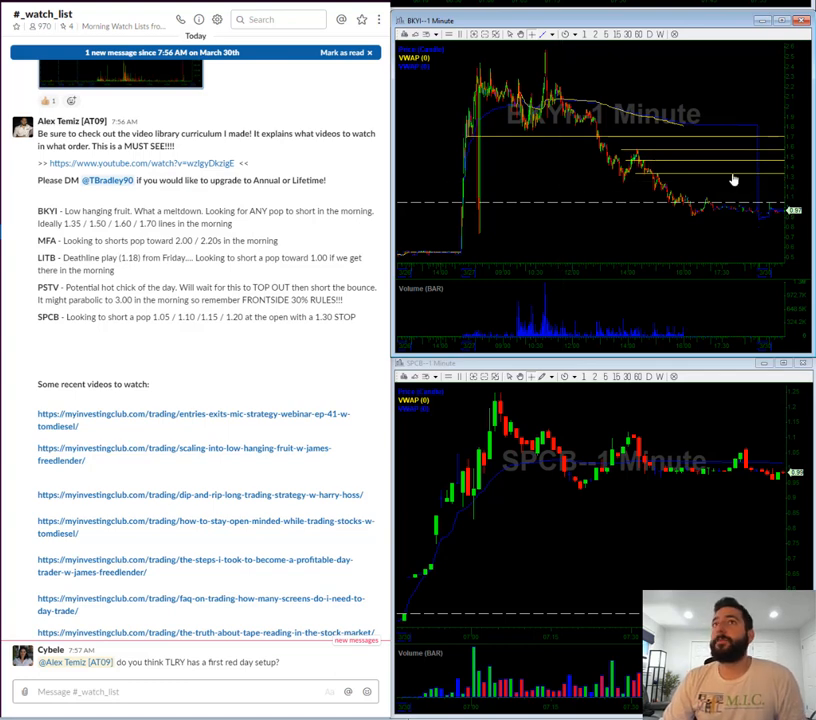
{"action": "mouse_move", "coordinate": [777, 155]}
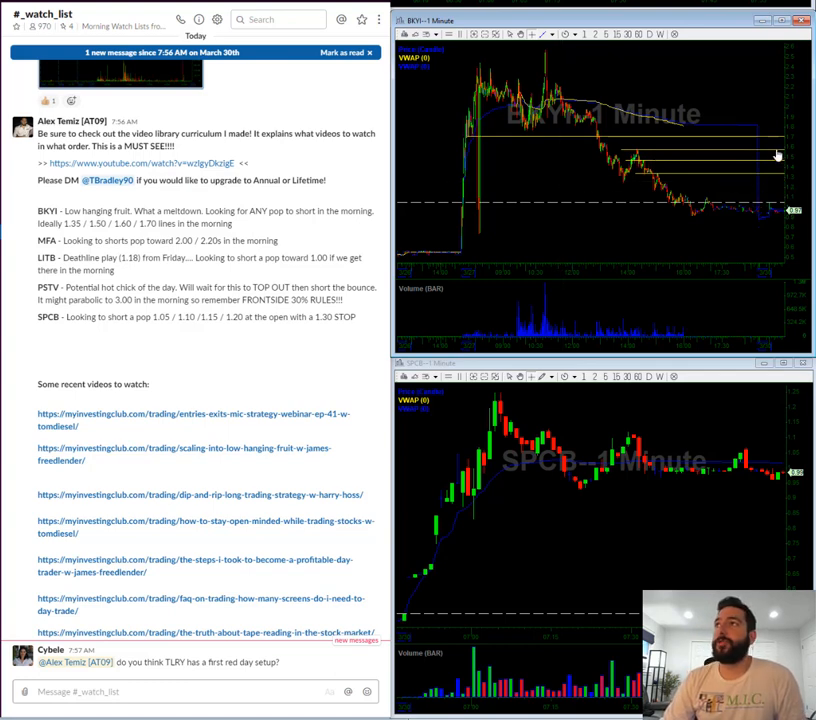
{"action": "mouse_move", "coordinate": [689, 231]}
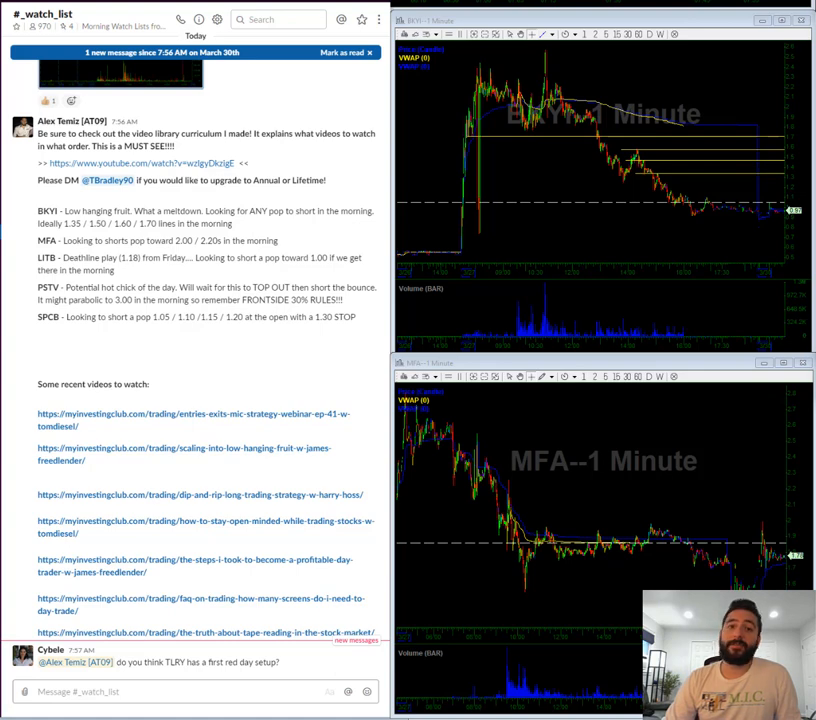
{"action": "mouse_move", "coordinate": [550, 390]}
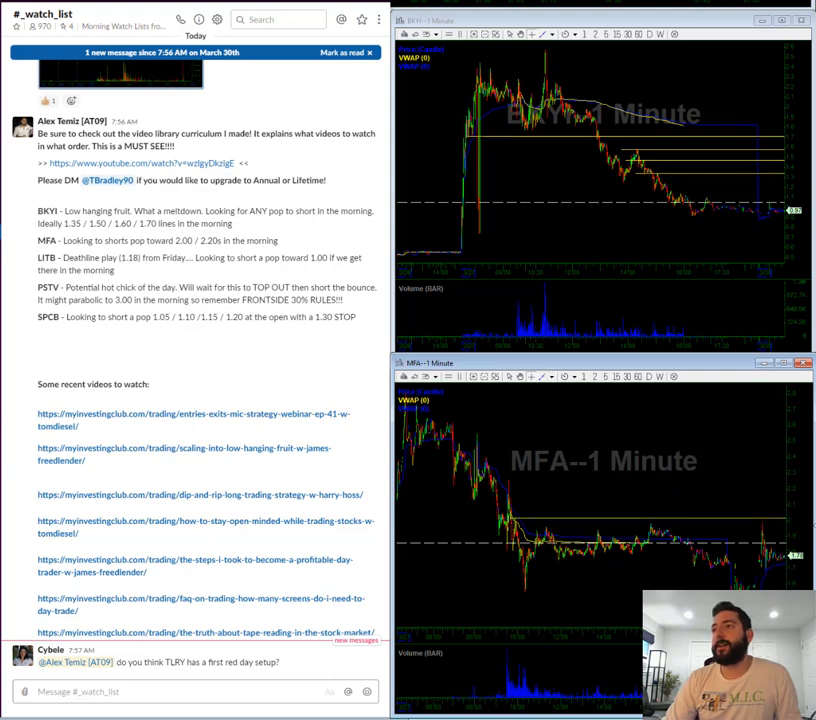
{"action": "mouse_move", "coordinate": [772, 518]}
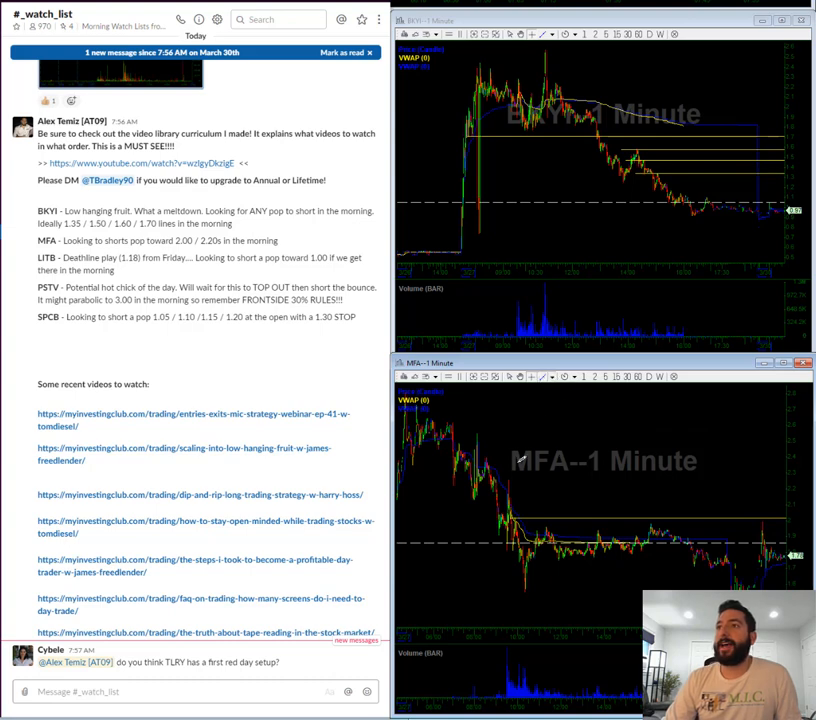
{"action": "mouse_move", "coordinate": [518, 490]}
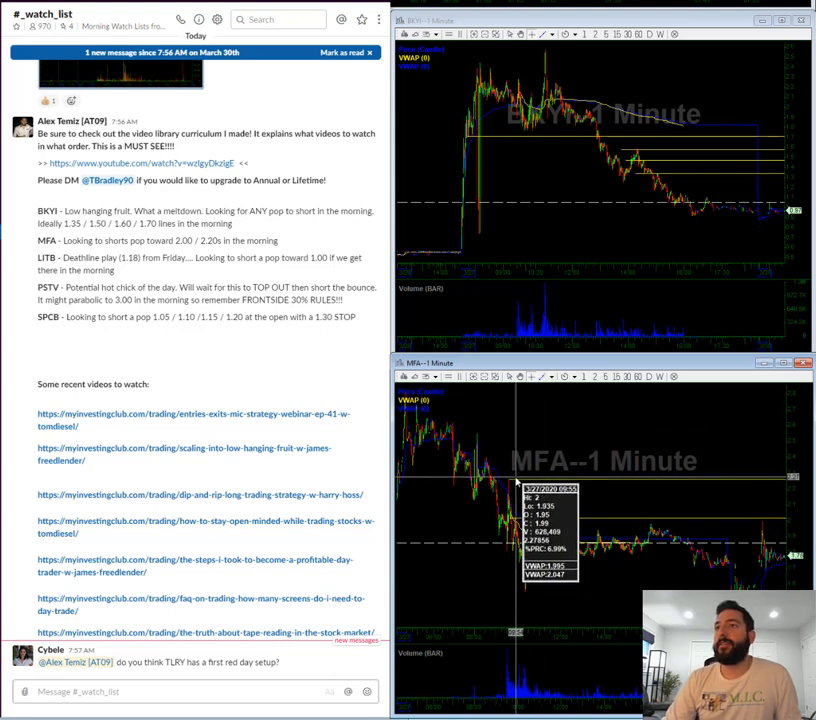
{"action": "mouse_move", "coordinate": [516, 461]}
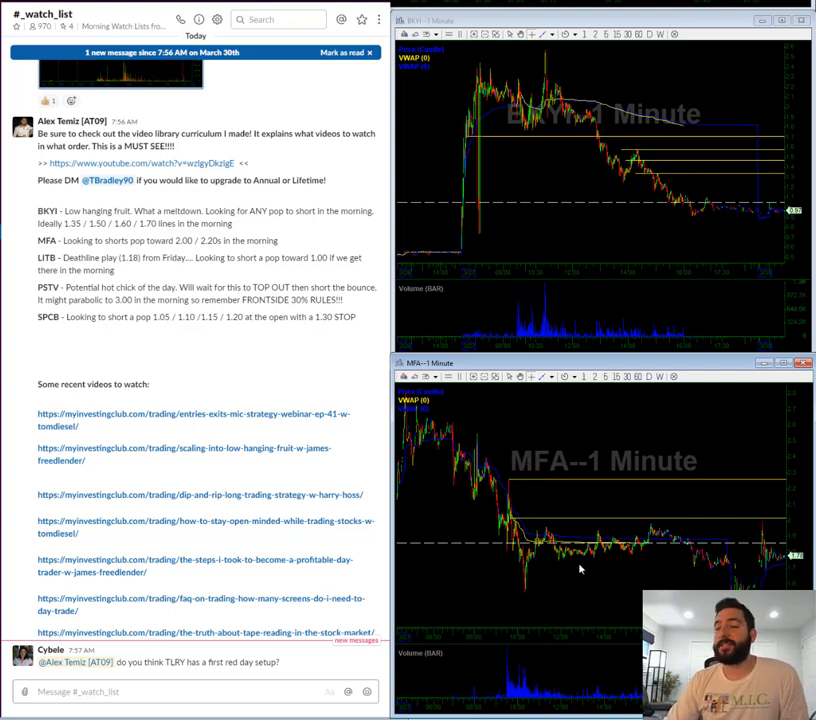
{"action": "mouse_move", "coordinate": [548, 527]}
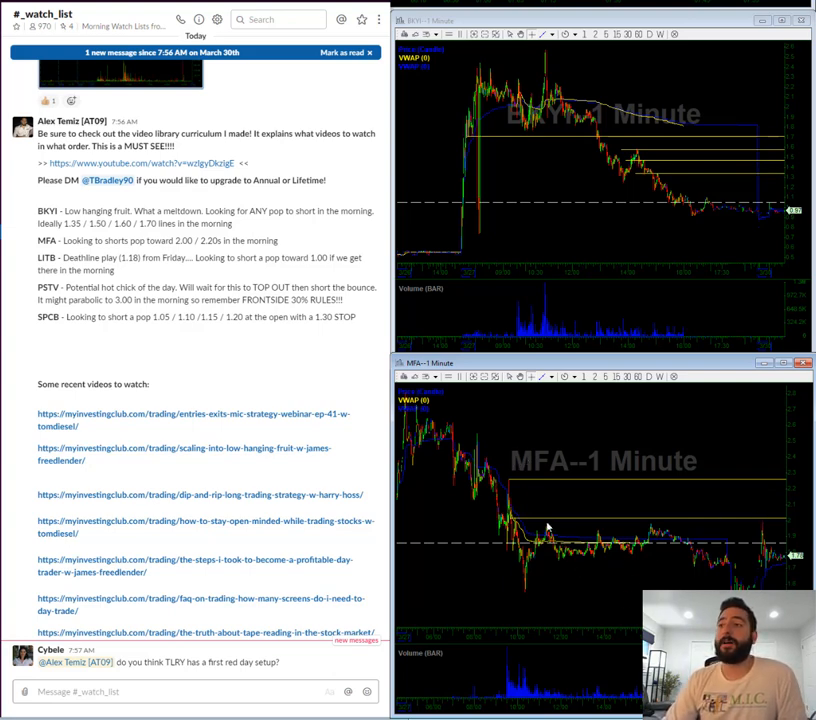
{"action": "mouse_move", "coordinate": [511, 586]}
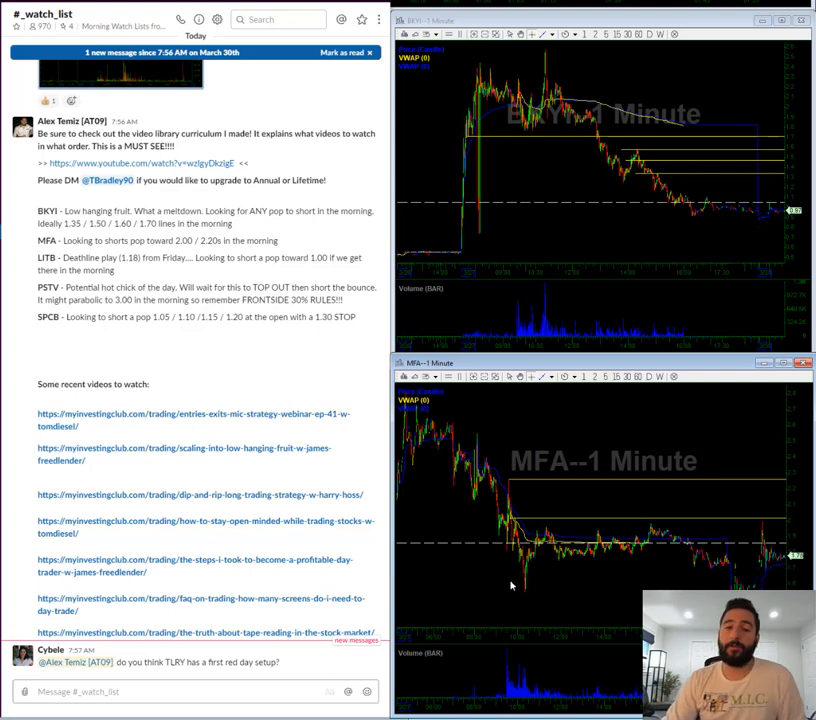
{"action": "mouse_move", "coordinate": [497, 582]}
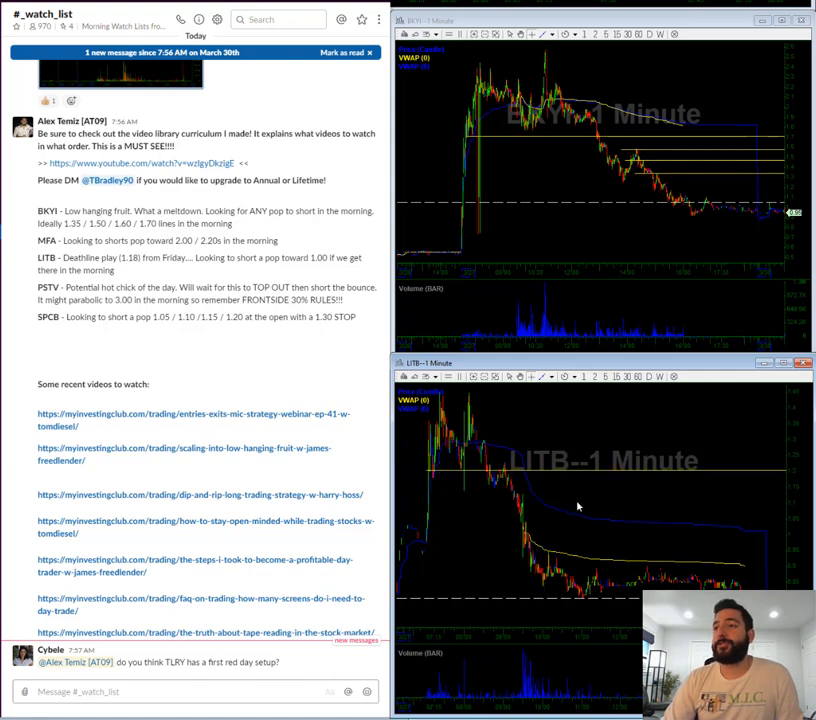
{"action": "mouse_move", "coordinate": [545, 550]}
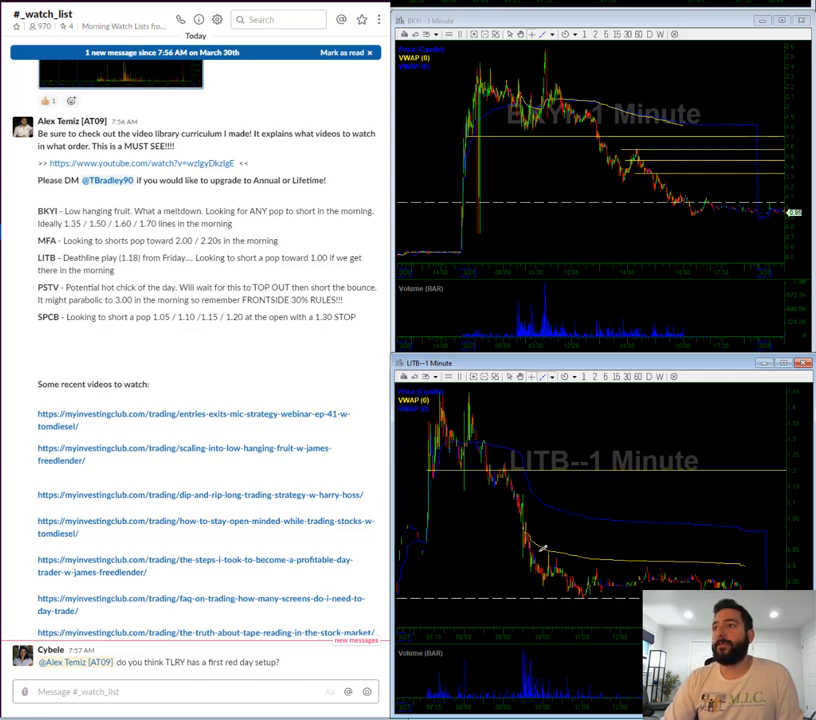
{"action": "mouse_move", "coordinate": [550, 548]}
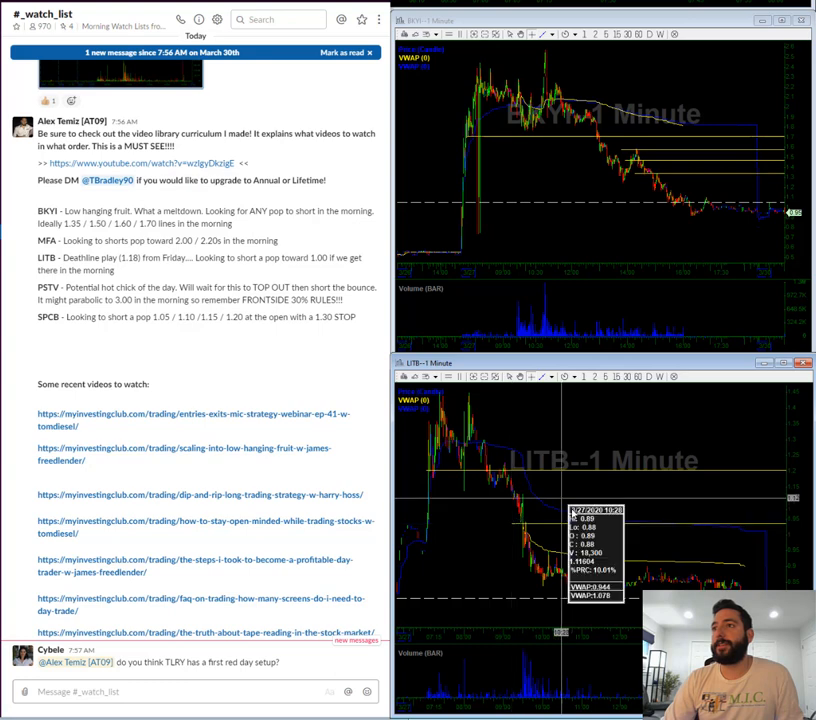
{"action": "mouse_move", "coordinate": [770, 535]}
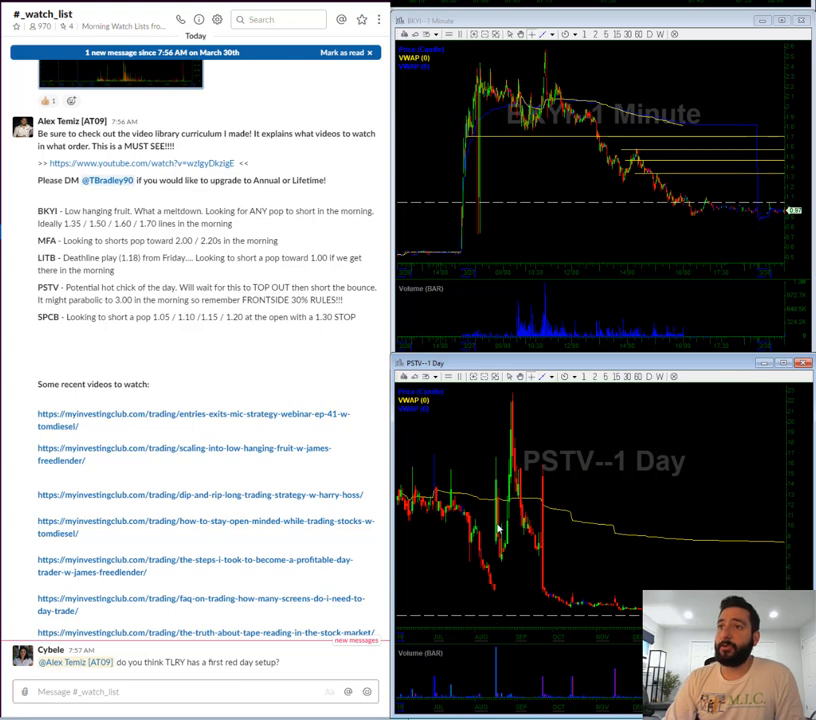
{"action": "mouse_move", "coordinate": [548, 563]}
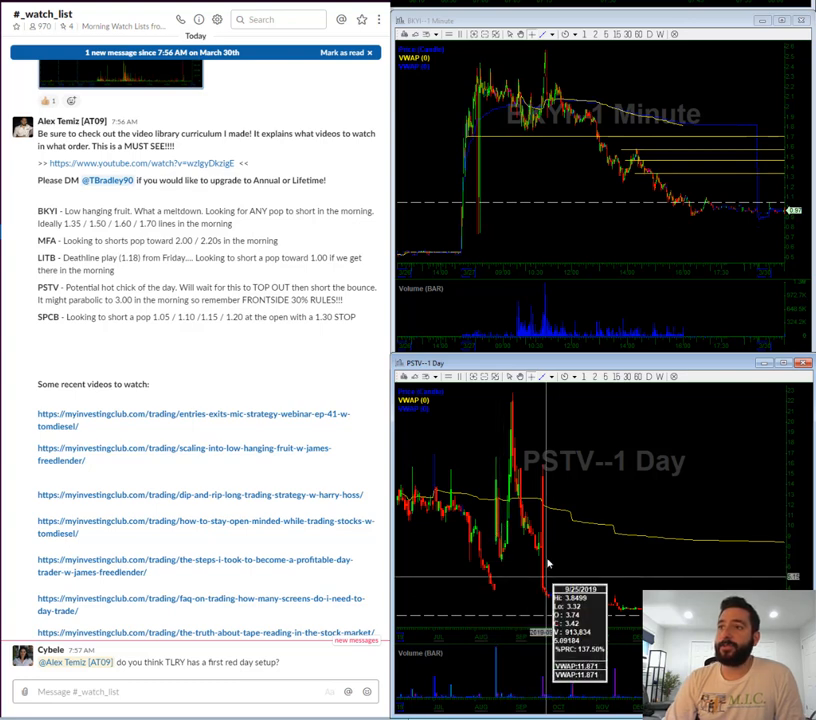
{"action": "mouse_move", "coordinate": [568, 426]}
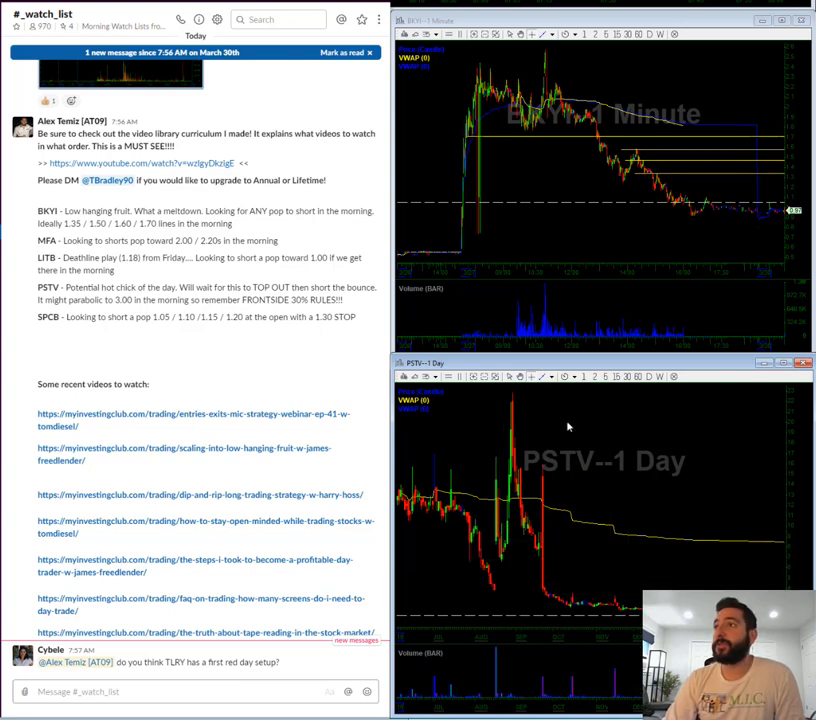
- Switch the lower PSTV chart from daily to one-minute candles
{"action": "left_click", "coordinate": [583, 377]}
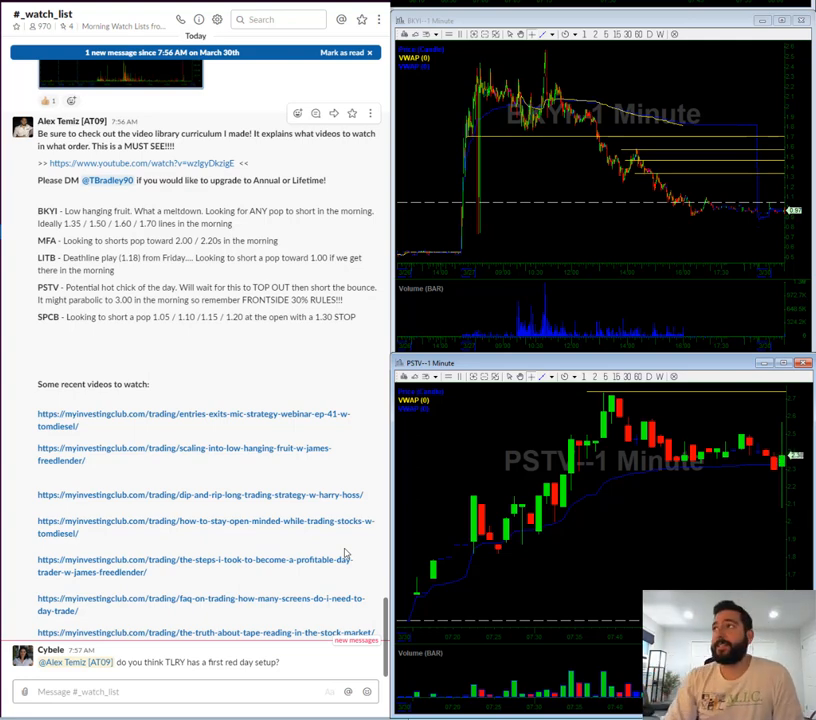
{"action": "mouse_move", "coordinate": [700, 448]}
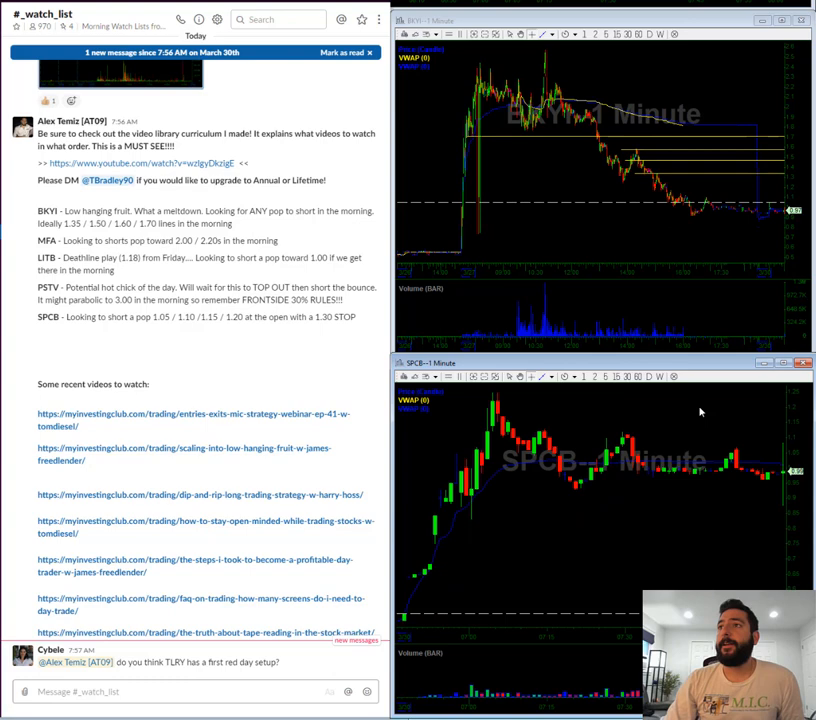
{"action": "mouse_move", "coordinate": [558, 385]}
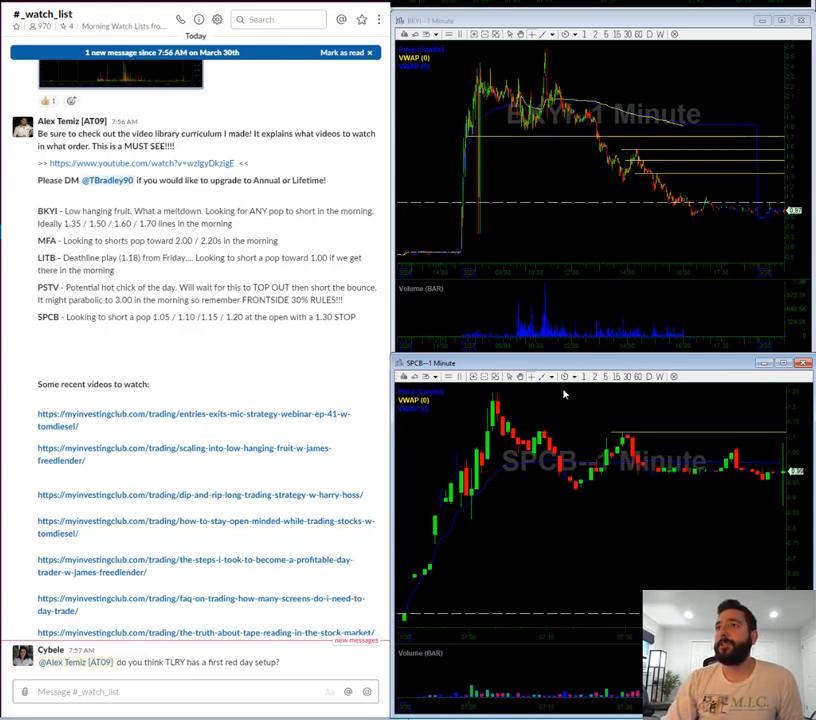
{"action": "mouse_move", "coordinate": [500, 413]}
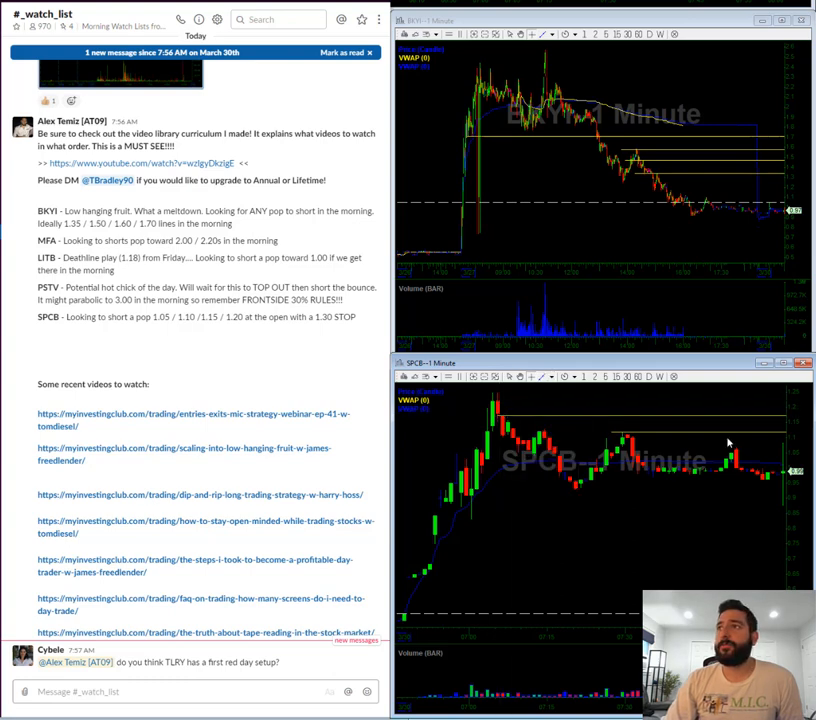
{"action": "mouse_move", "coordinate": [715, 443]}
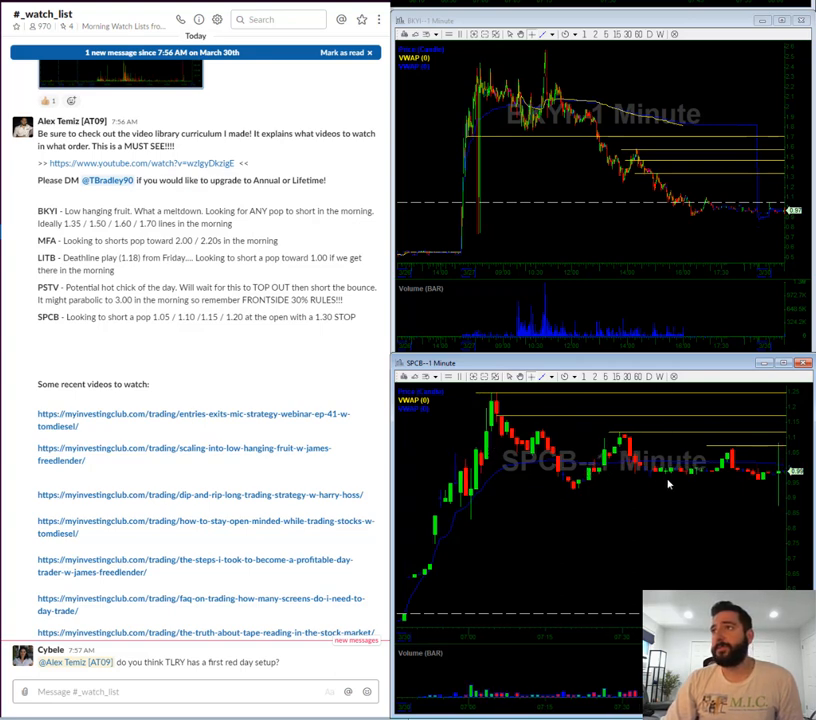
{"action": "mouse_move", "coordinate": [710, 463]}
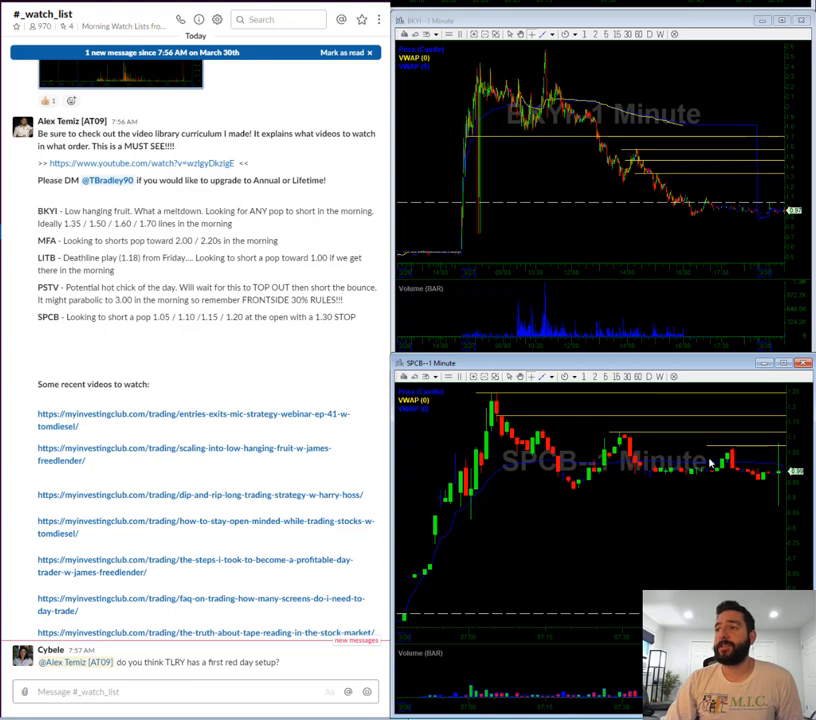
{"action": "mouse_move", "coordinate": [228, 524]}
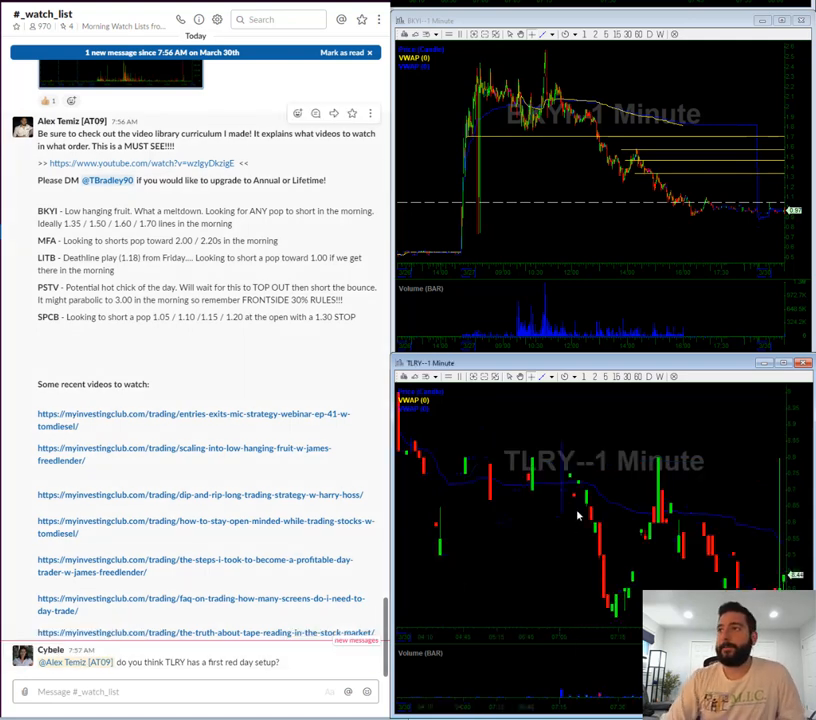
- Toggle the lower TLRY chart between daily and one-minute candles, ending on one-minute
{"action": "left_click", "coordinate": [659, 376]}
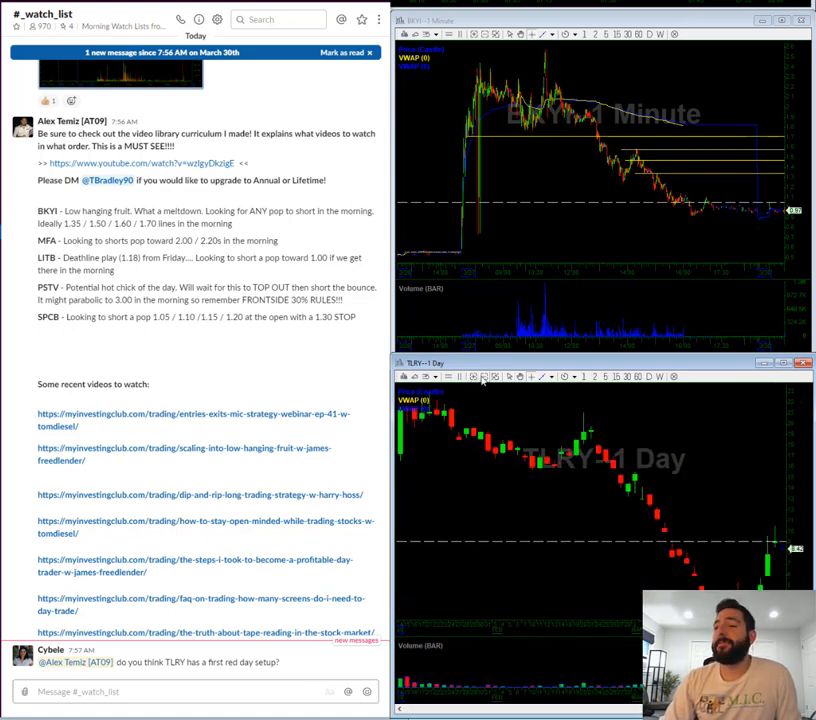
{"action": "left_click", "coordinate": [594, 377]}
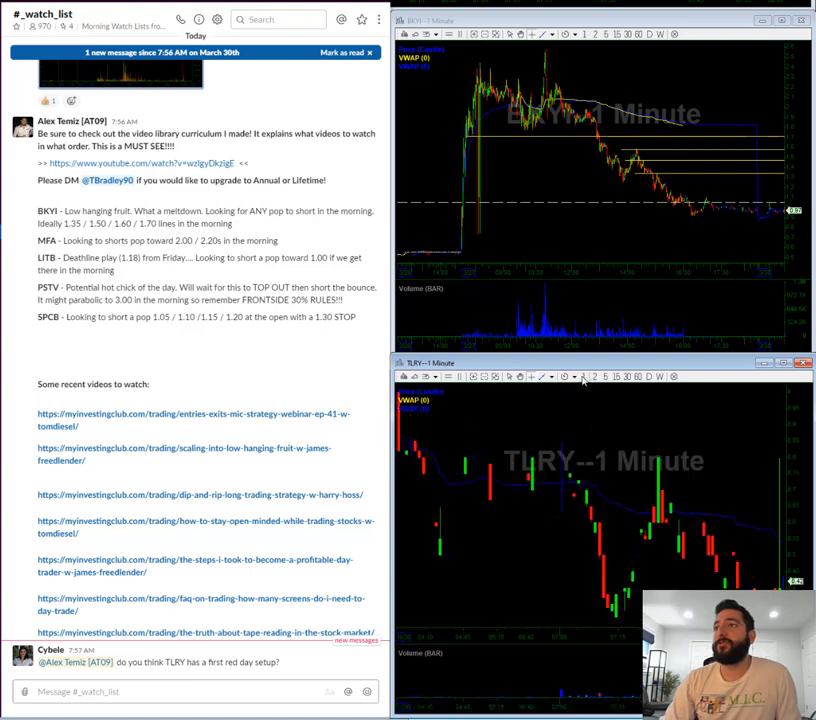
{"action": "mouse_move", "coordinate": [398, 483]}
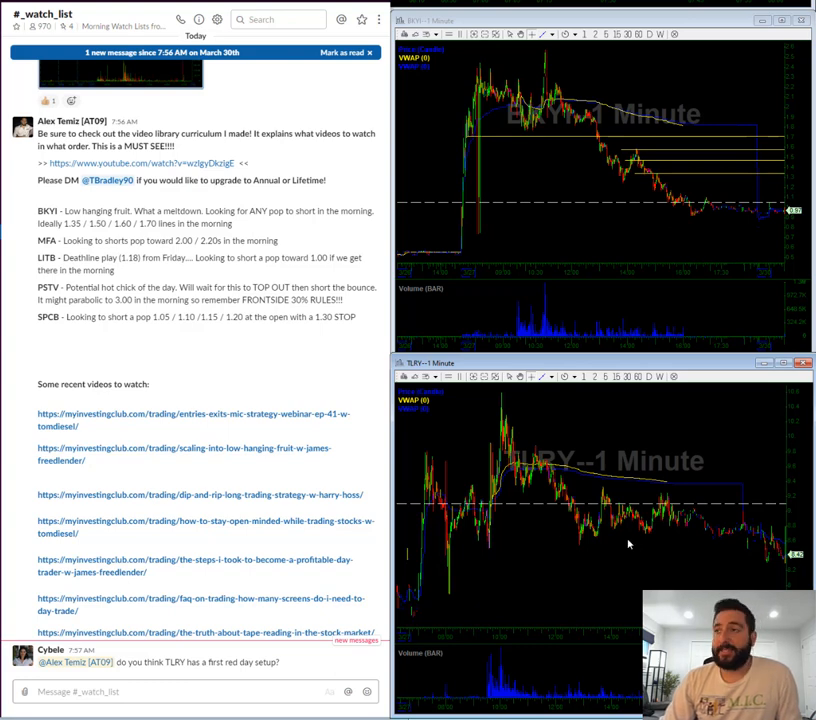
{"action": "mouse_move", "coordinate": [700, 513]}
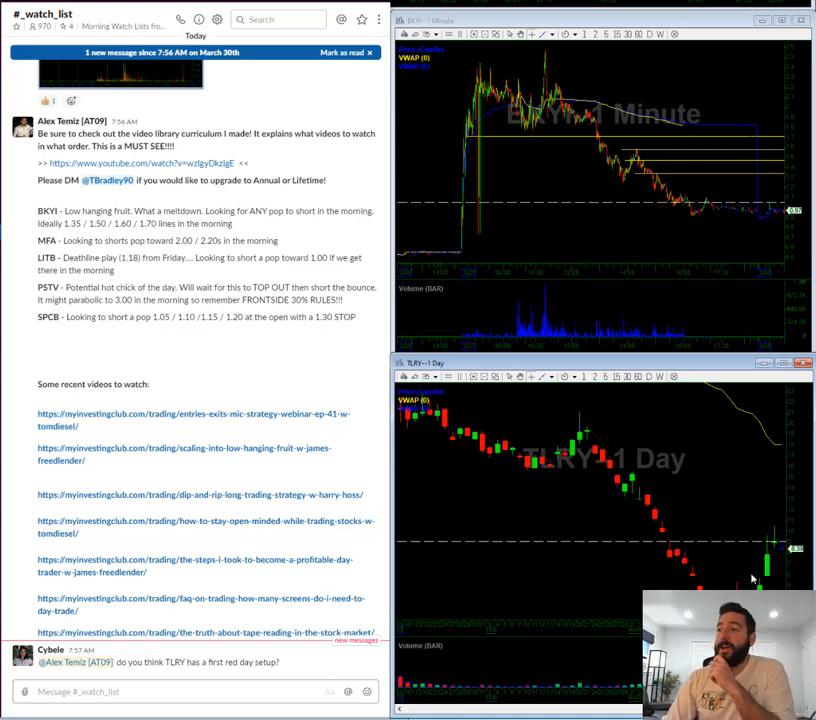
{"action": "mouse_move", "coordinate": [577, 410]}
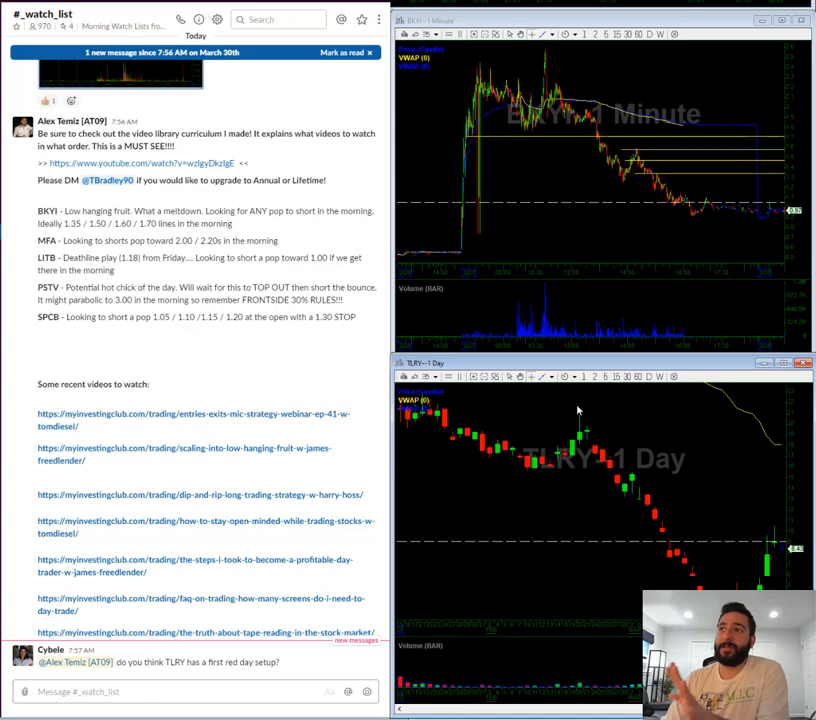
{"action": "left_click", "coordinate": [584, 377]}
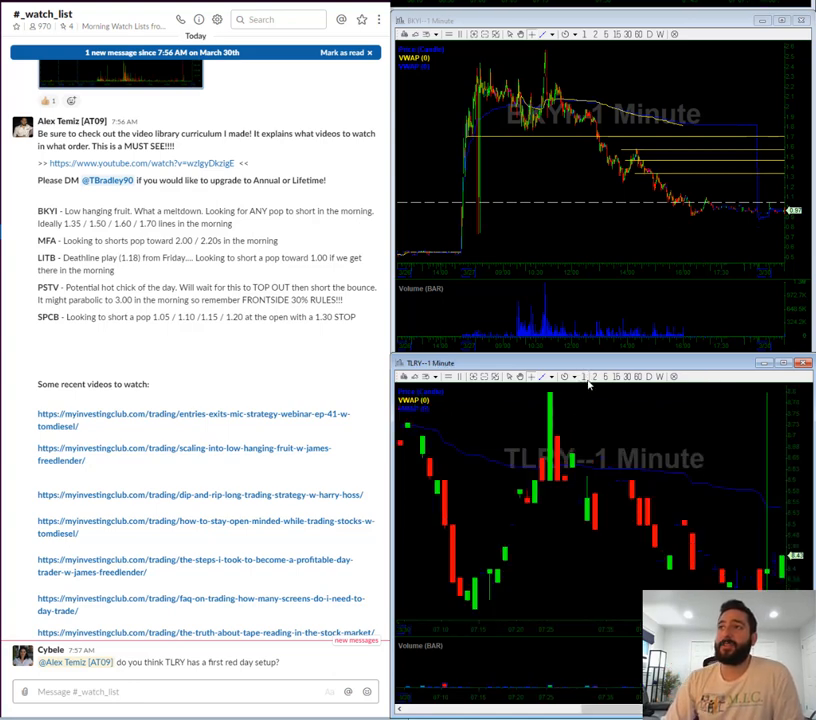
{"action": "mouse_move", "coordinate": [400, 515]}
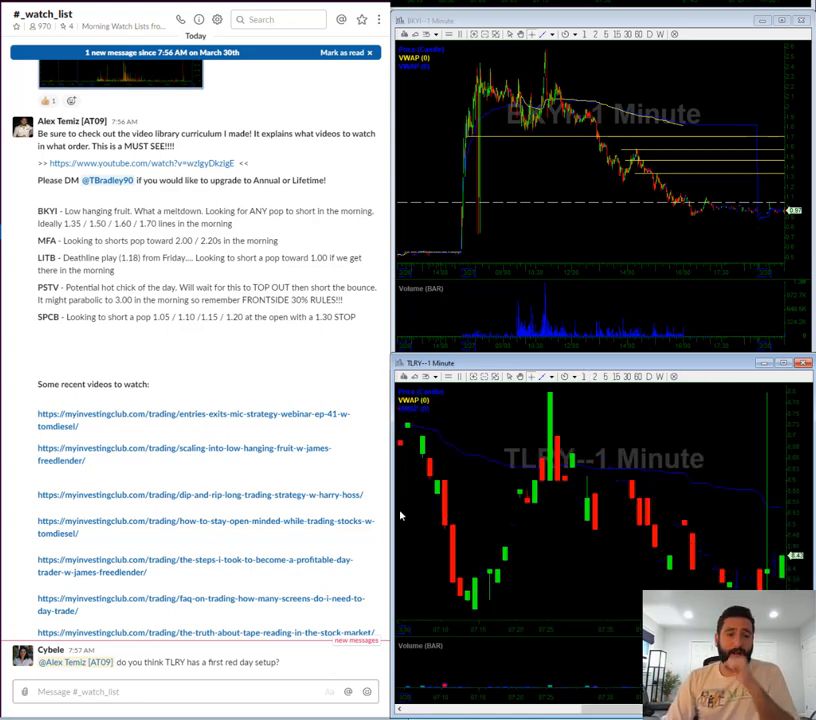